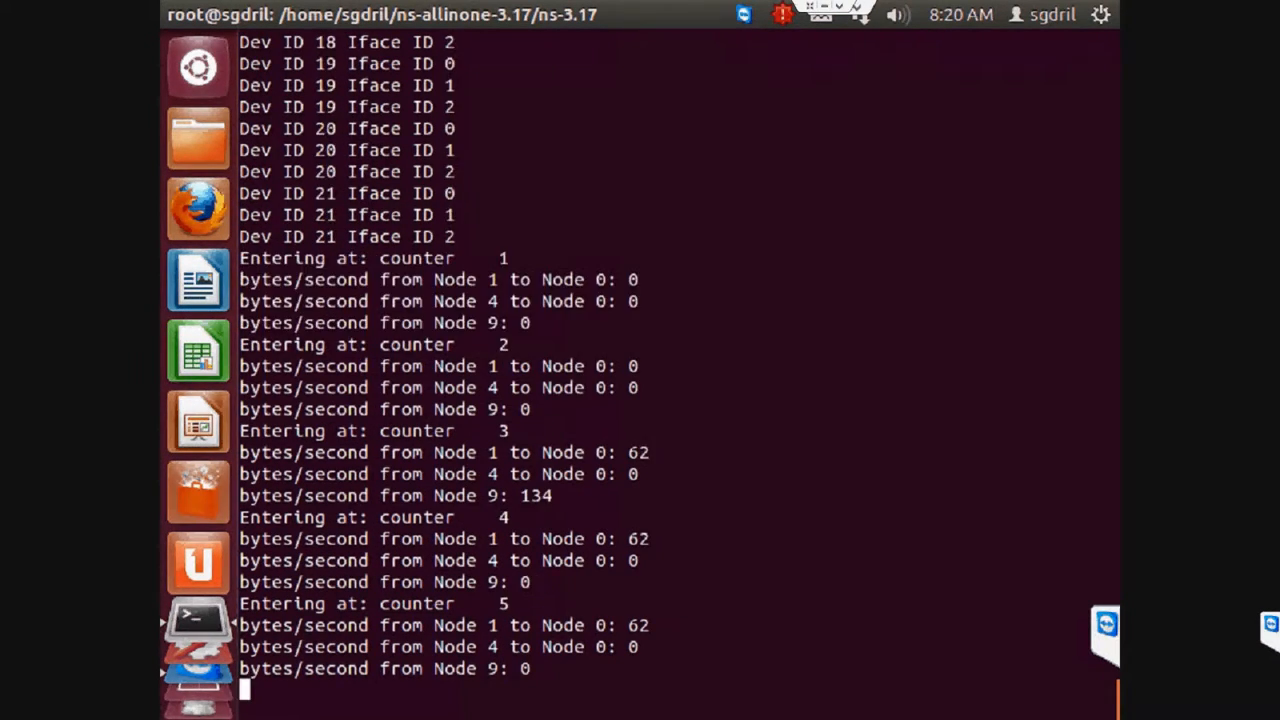
pyautogui.scroll(-3)
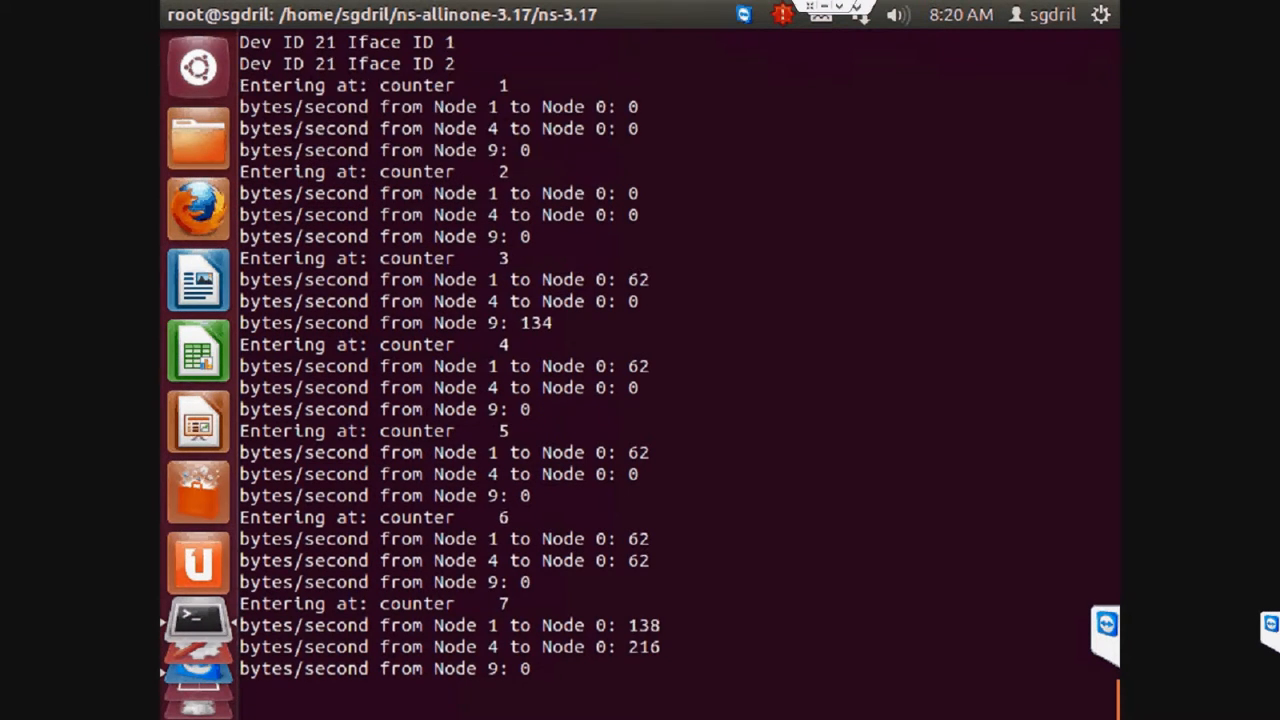